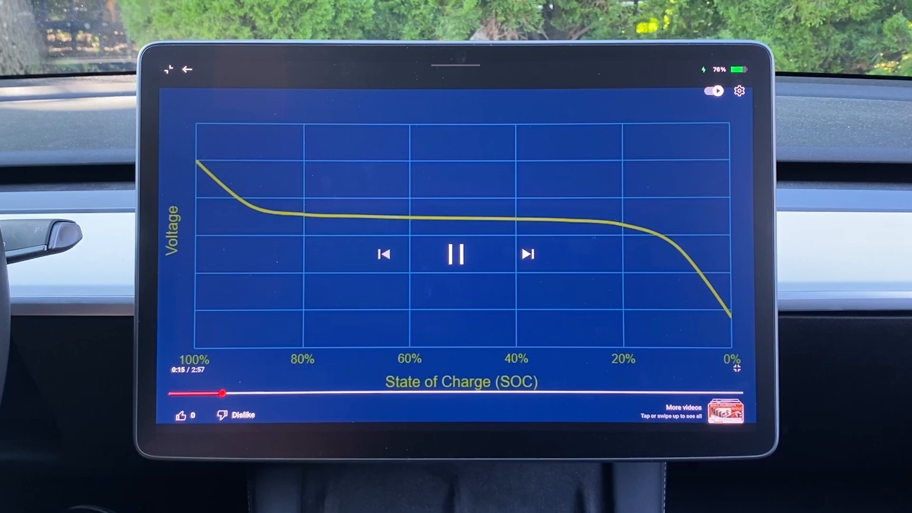
Set the Charge Limit to 100% and start charging from 90%, showing about 30 minutes remaining
{"action": "left_click", "coordinate": [456, 253]}
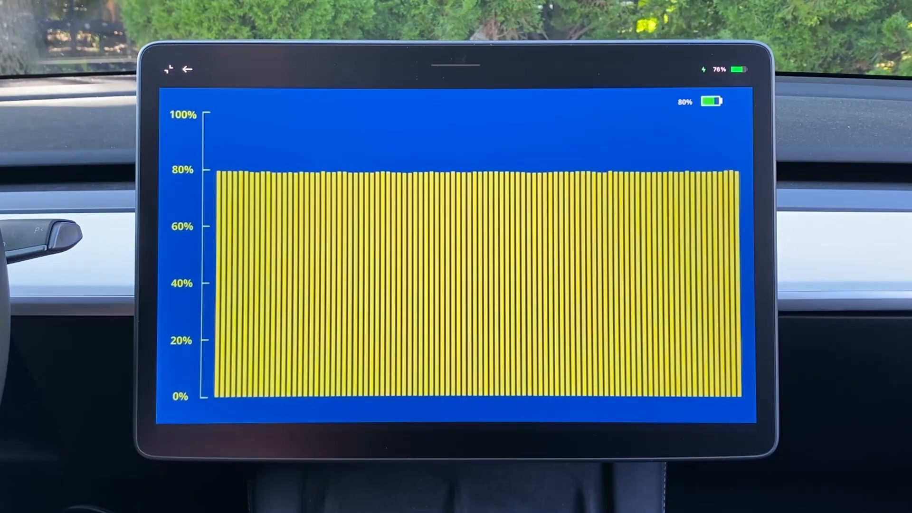
{"action": "left_click", "coordinate": [168, 69]}
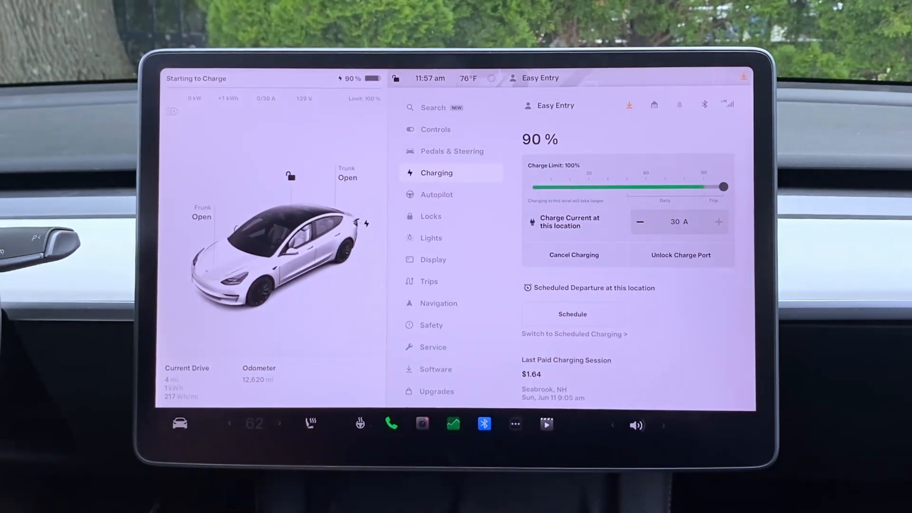
{"action": "left_click", "coordinate": [573, 254]}
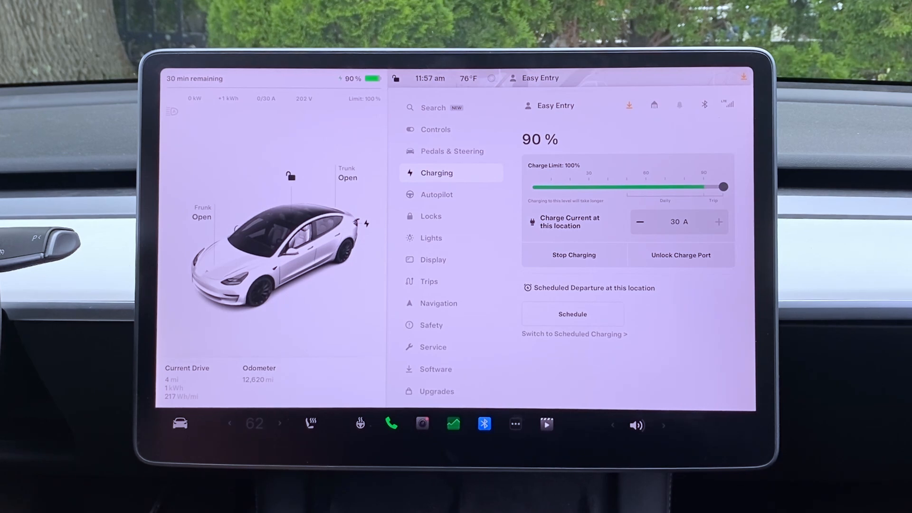